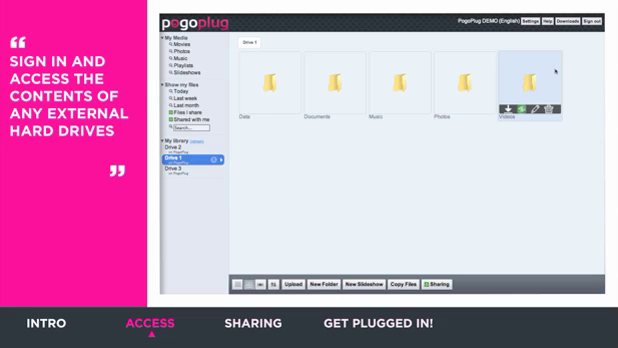
- Show the Pogoplug drive's contents in Finder as a local drive with one folder expanded
double_click(520, 78)
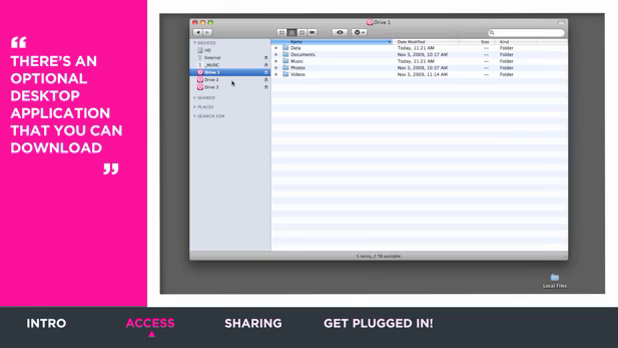
click(212, 90)
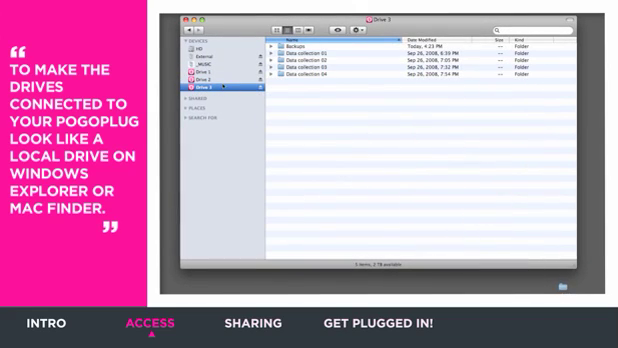
click(272, 44)
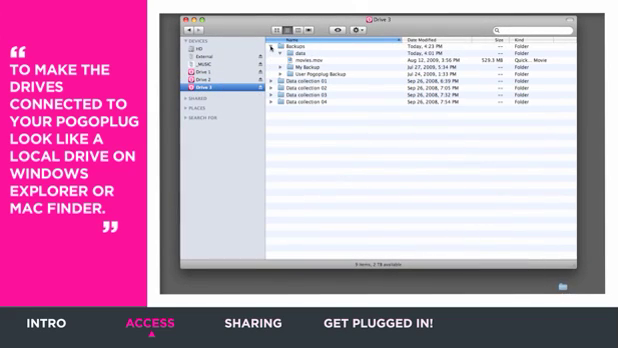